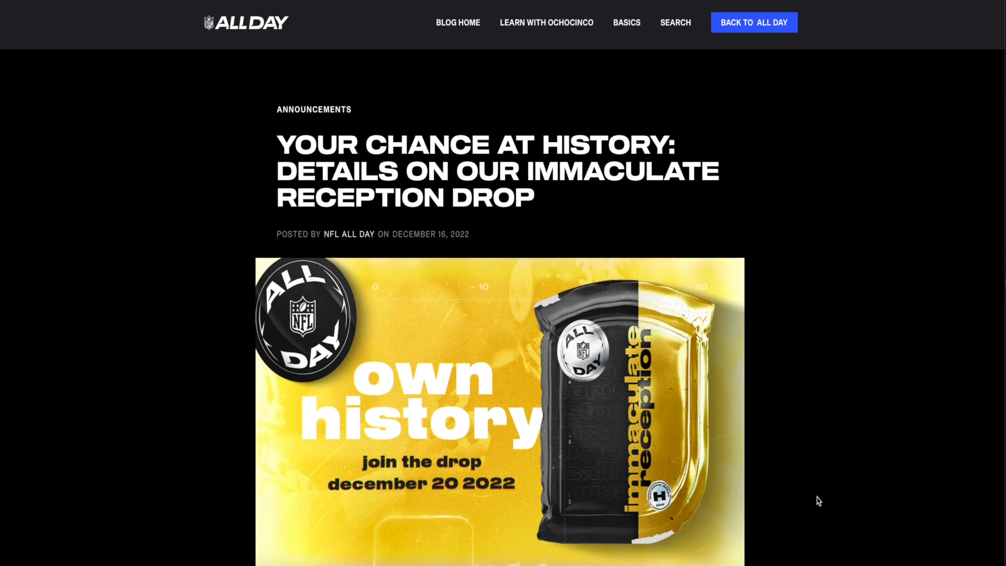
Wait in the queue for the $69.00 Immaculate Reception (Standard) drop until the turn arrives.
scroll(down, 3)
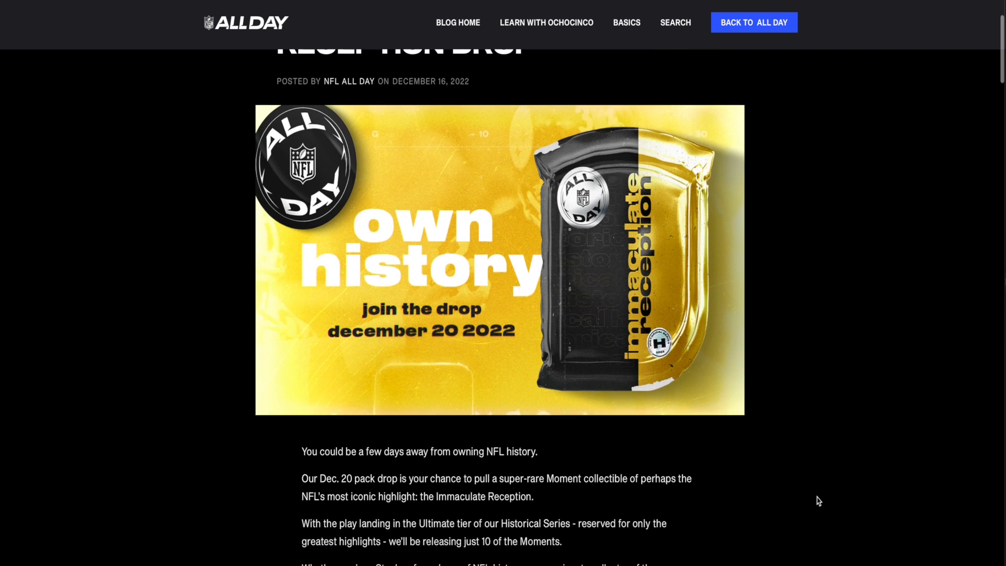
scroll(down, 3)
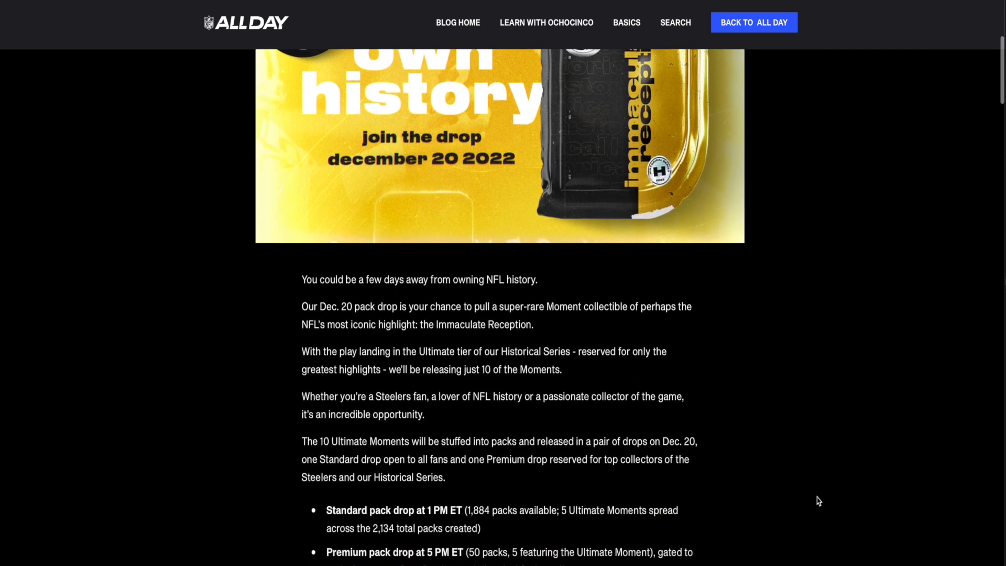
scroll(down, 3)
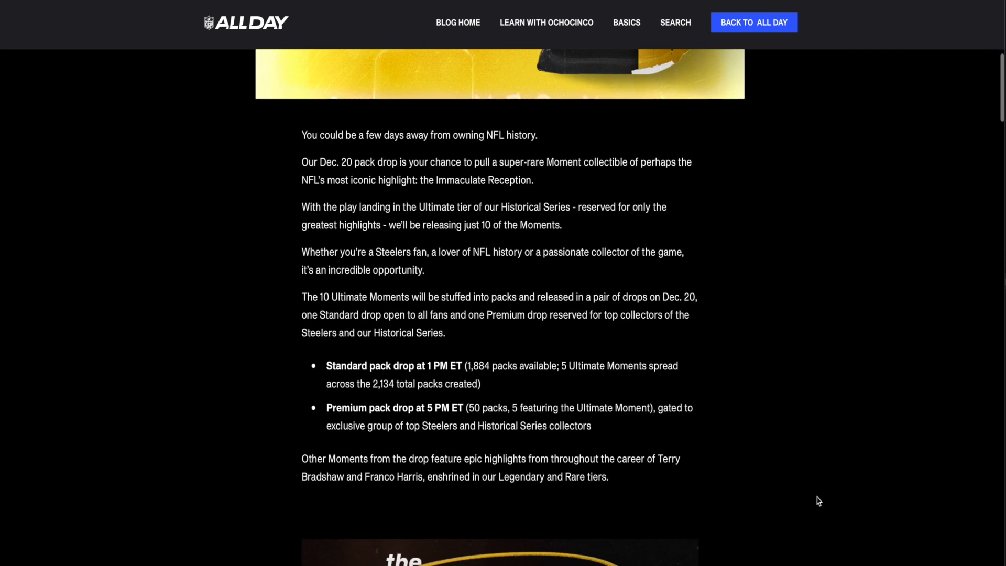
scroll(down, 3)
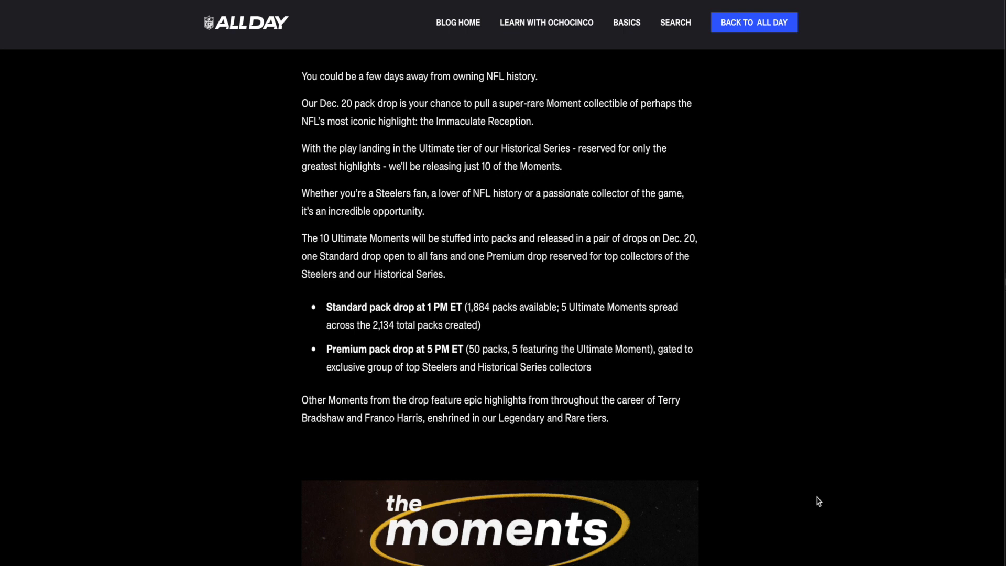
scroll(down, 3)
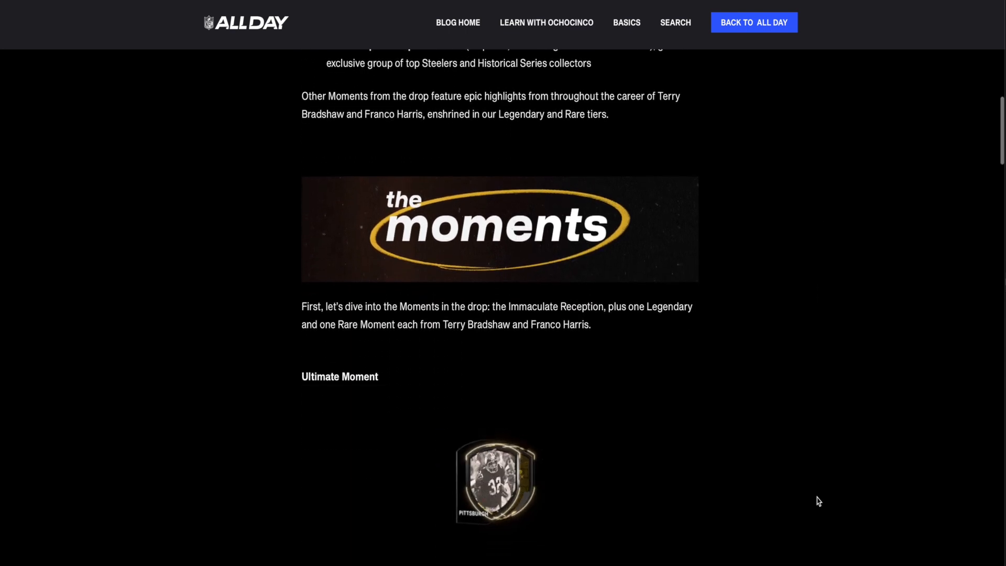
scroll(down, 3)
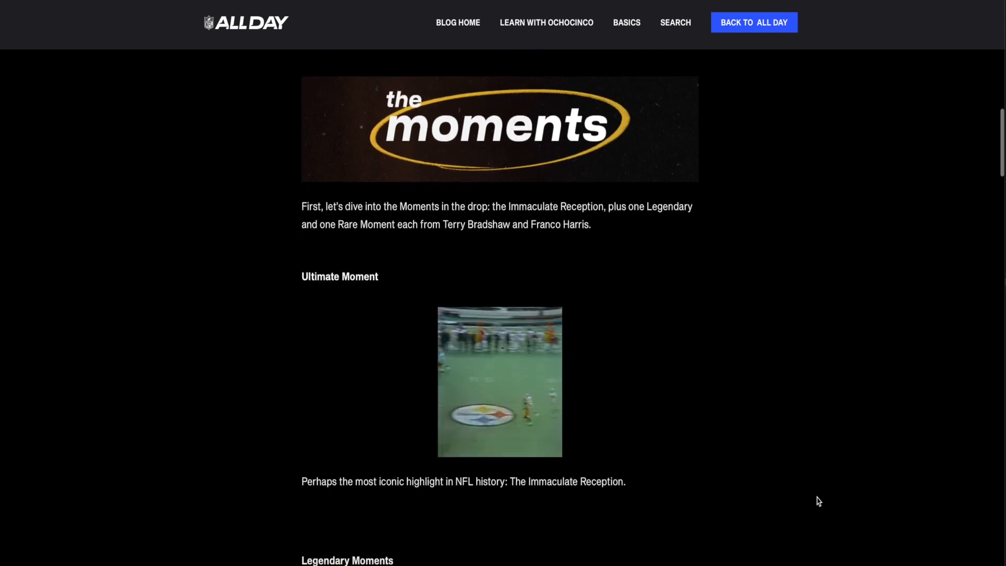
scroll(down, 3)
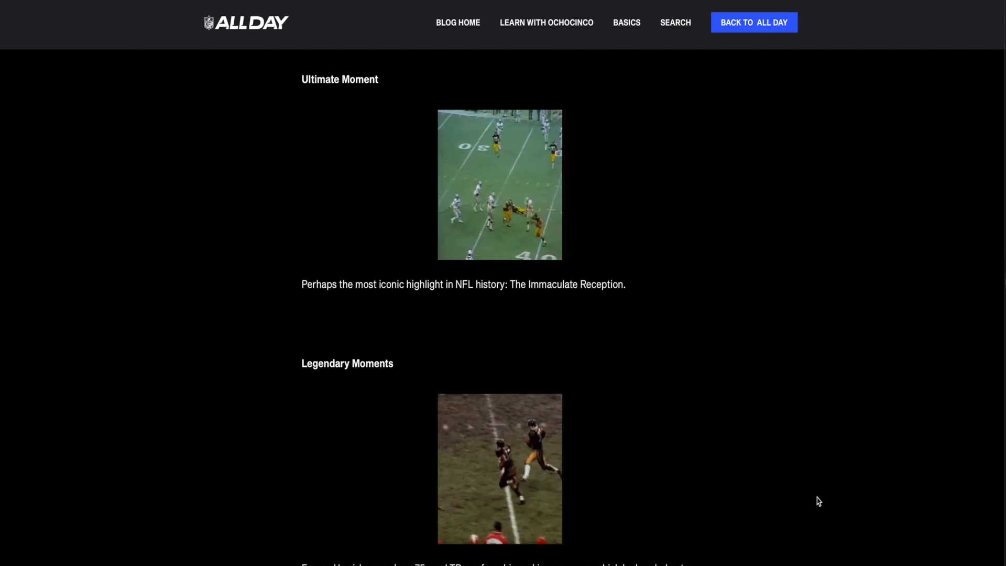
scroll(down, 3)
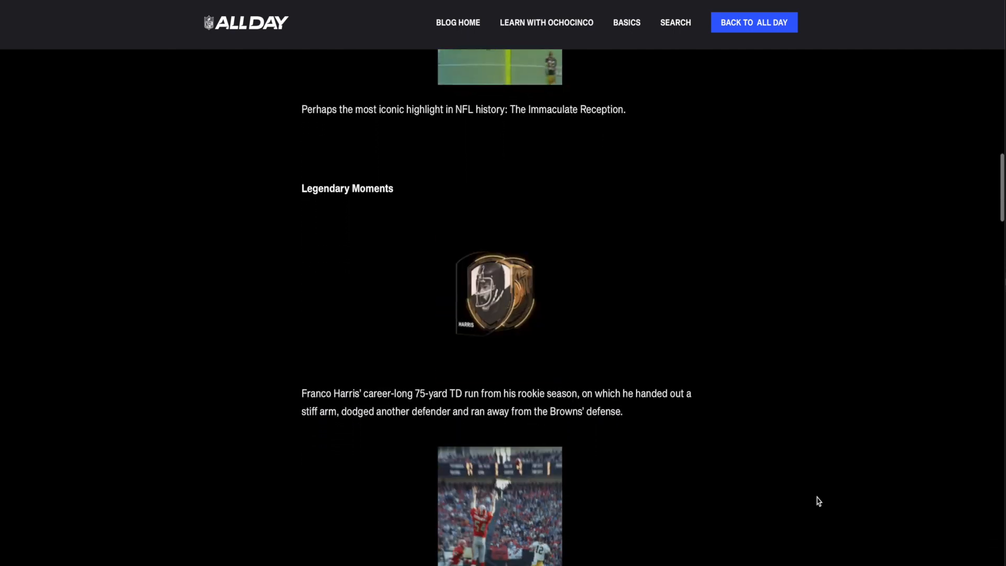
scroll(down, 3)
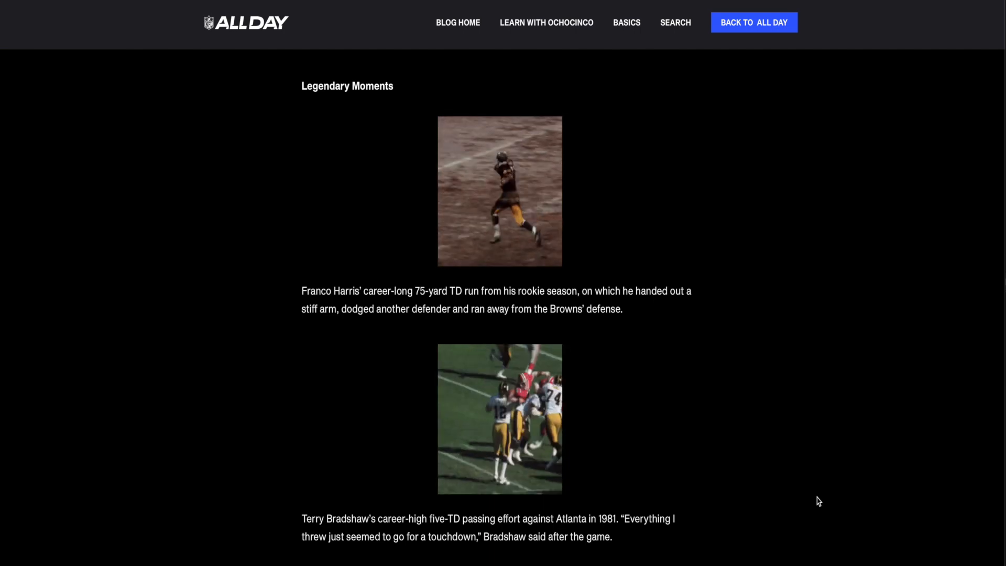
scroll(down, 3)
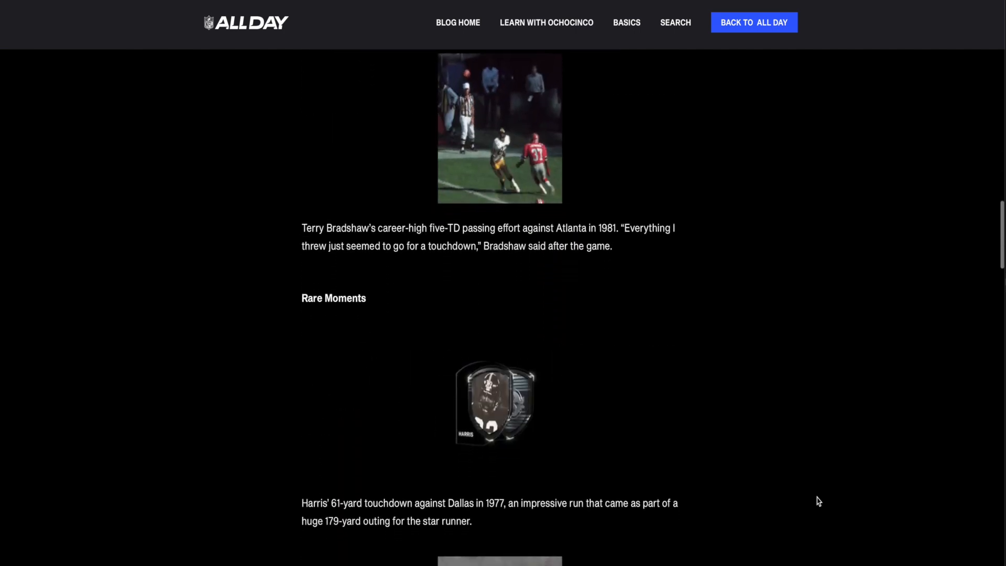
scroll(down, 3)
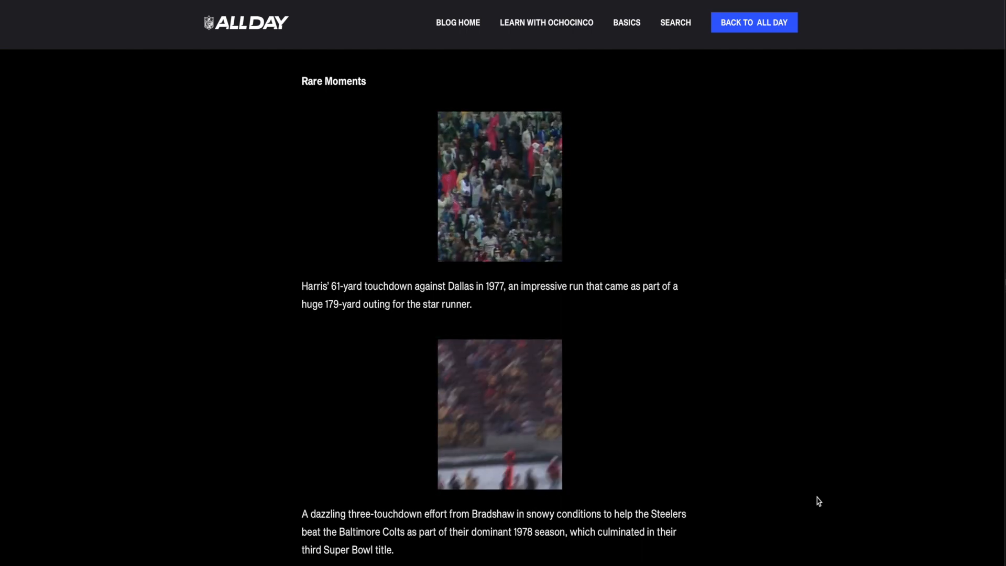
scroll(down, 3)
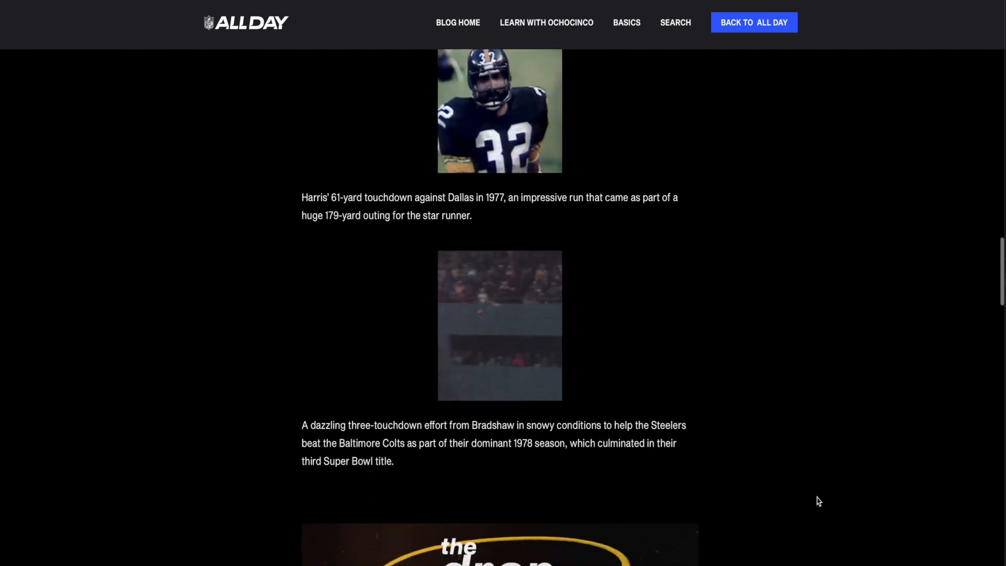
scroll(down, 3)
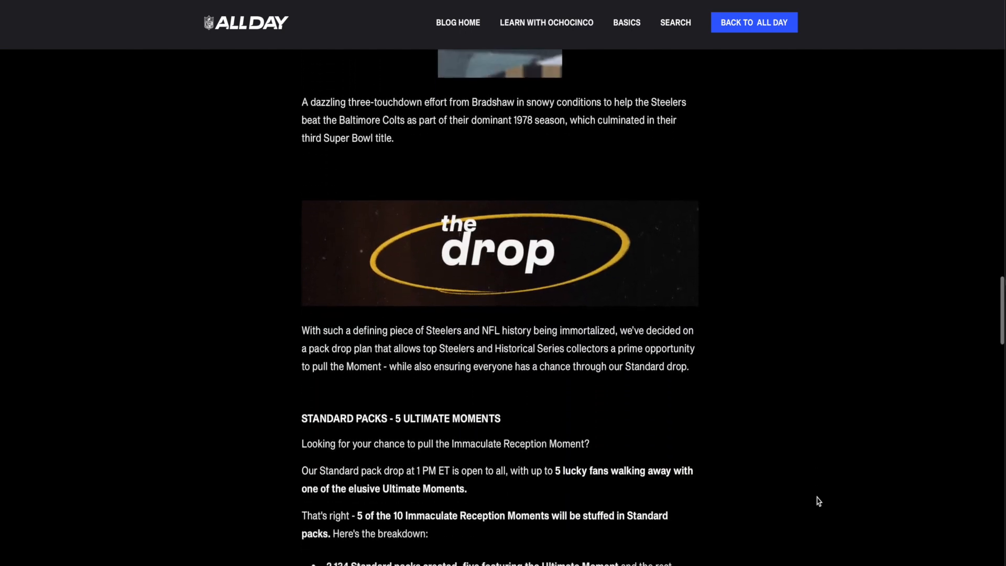
scroll(down, 3)
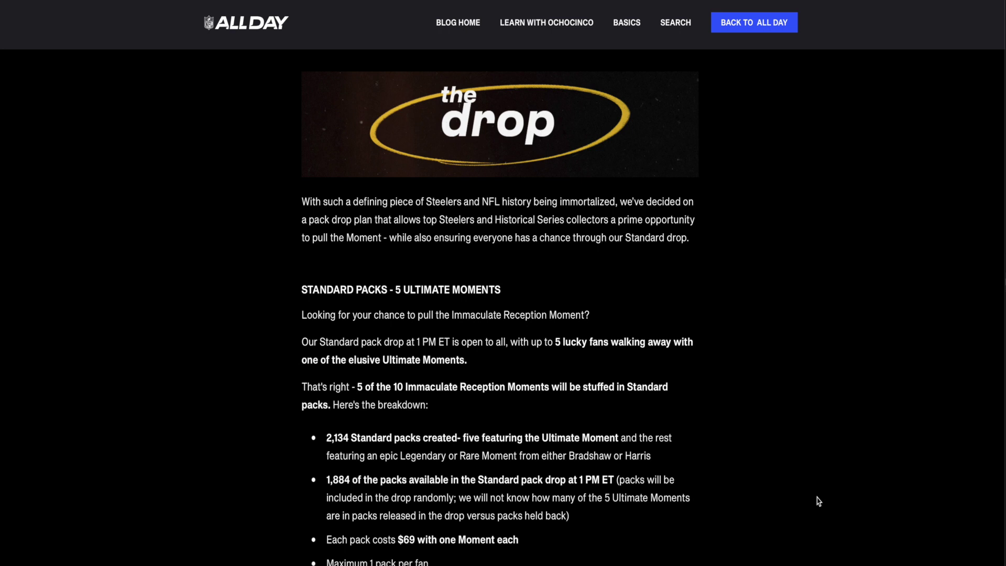
scroll(down, 3)
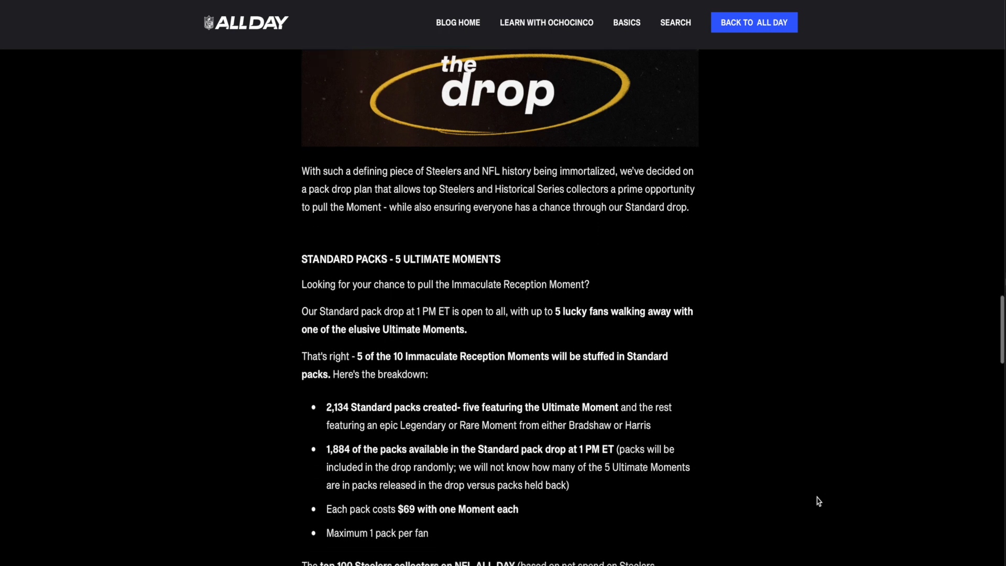
scroll(down, 3)
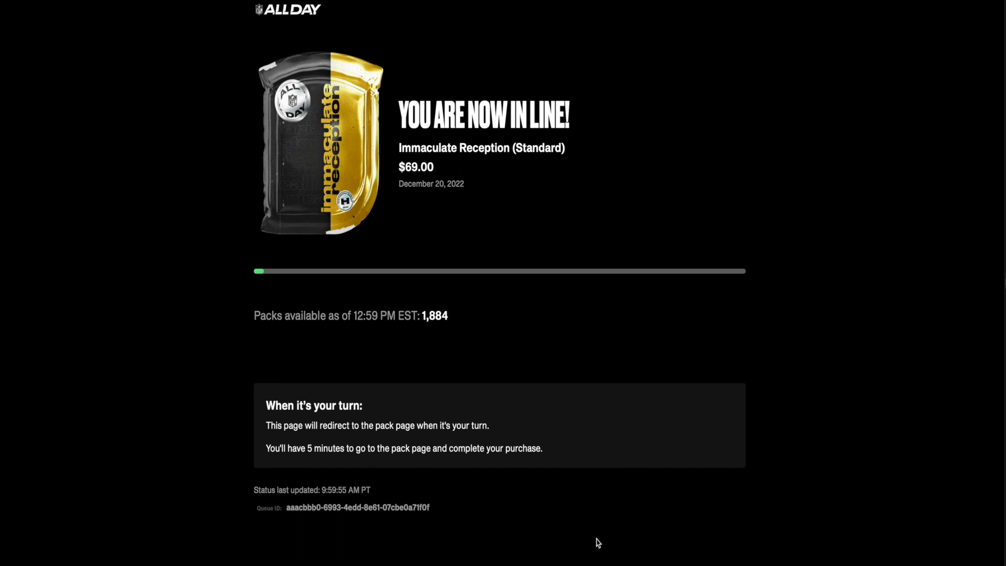
mouse_move(398, 537)
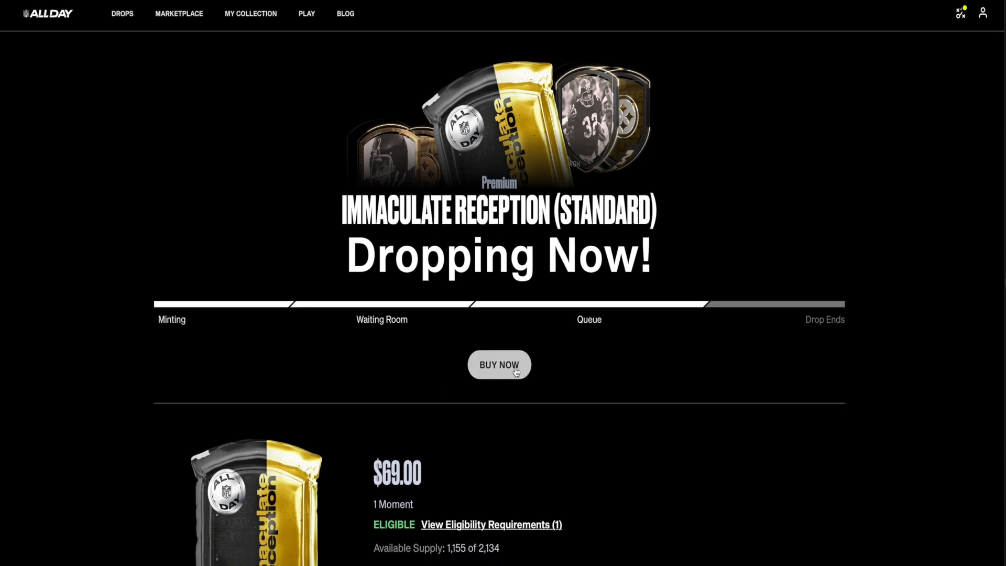
Buy the Immaculate Reception (Standard) pack and claim it so it is ready to open.
click(499, 364)
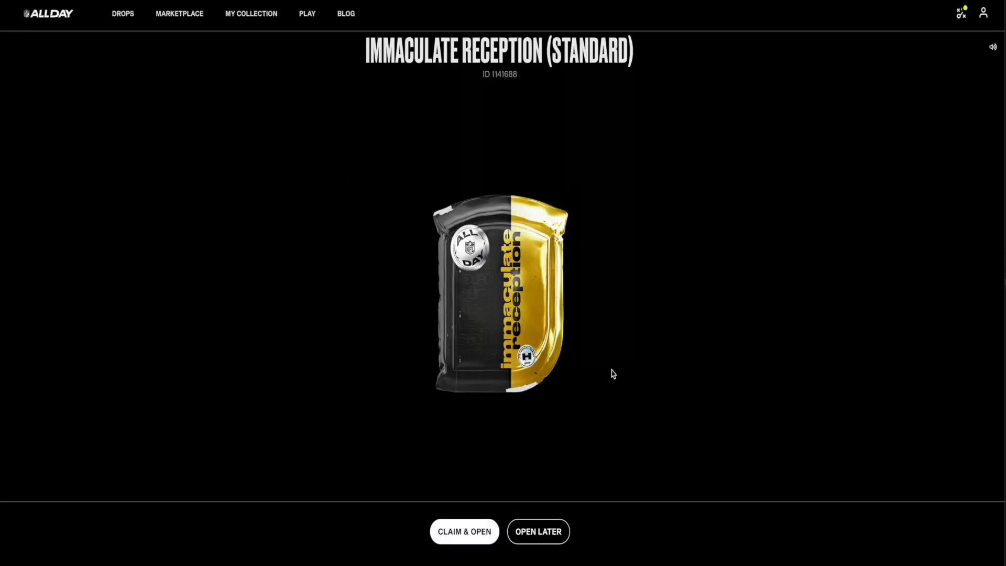
click(464, 531)
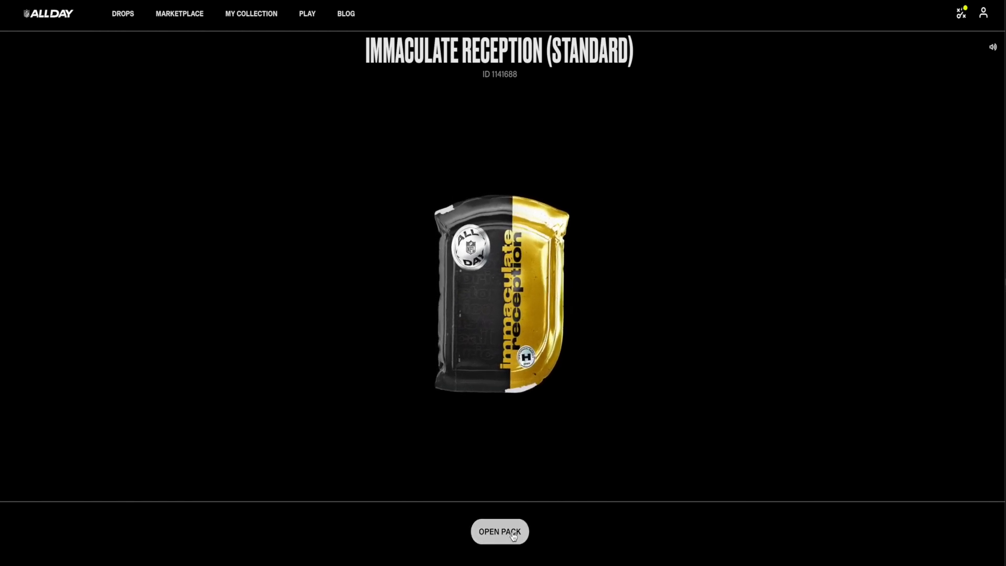
Open the claimed pack and reveal all to uncover the Terry Bradshaw Moment.
click(499, 531)
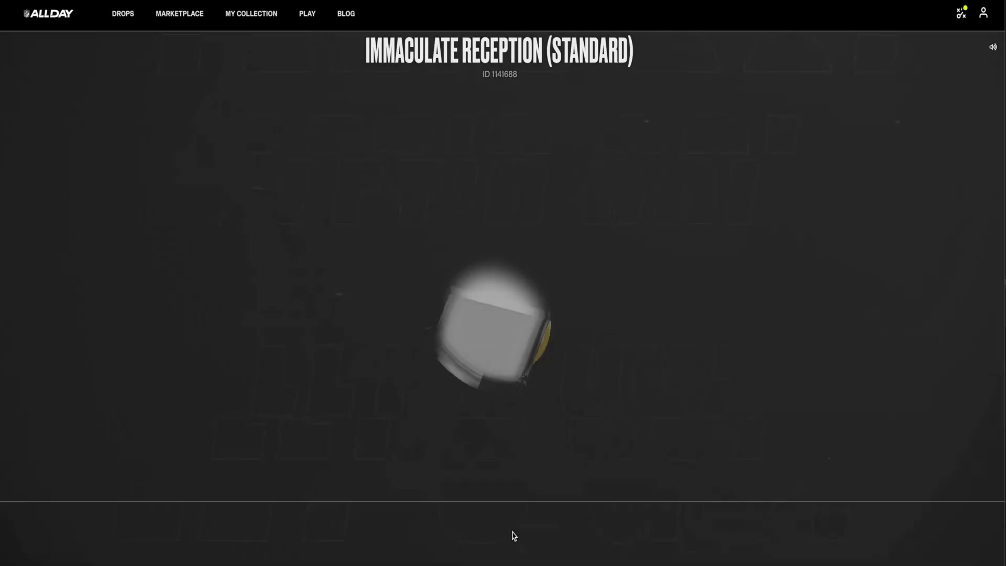
click(499, 531)
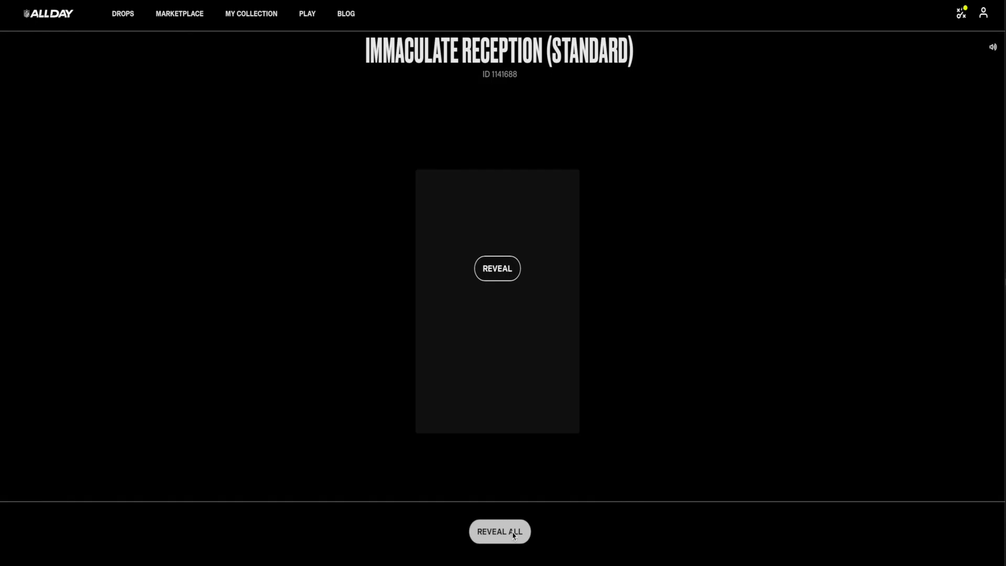
click(499, 531)
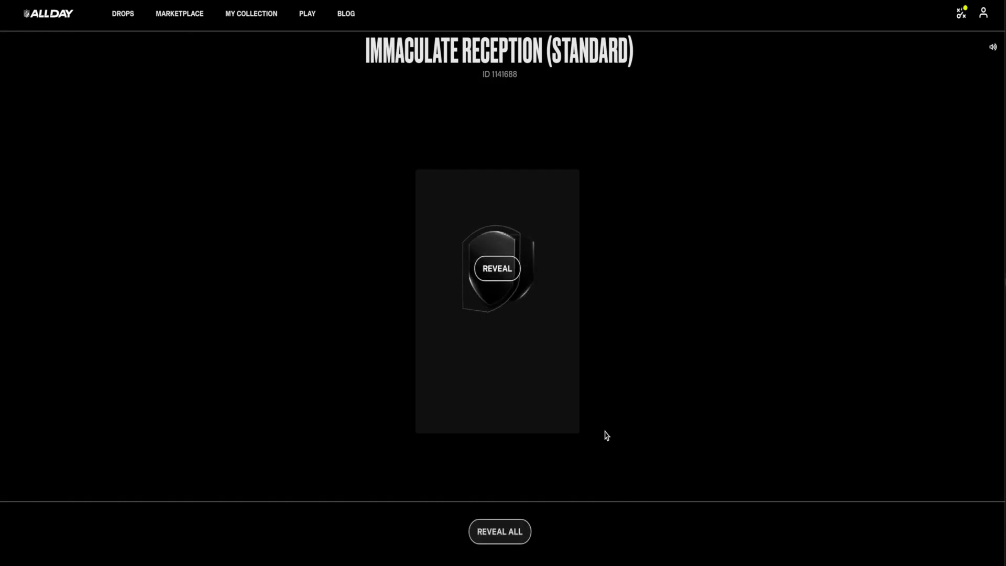
click(497, 269)
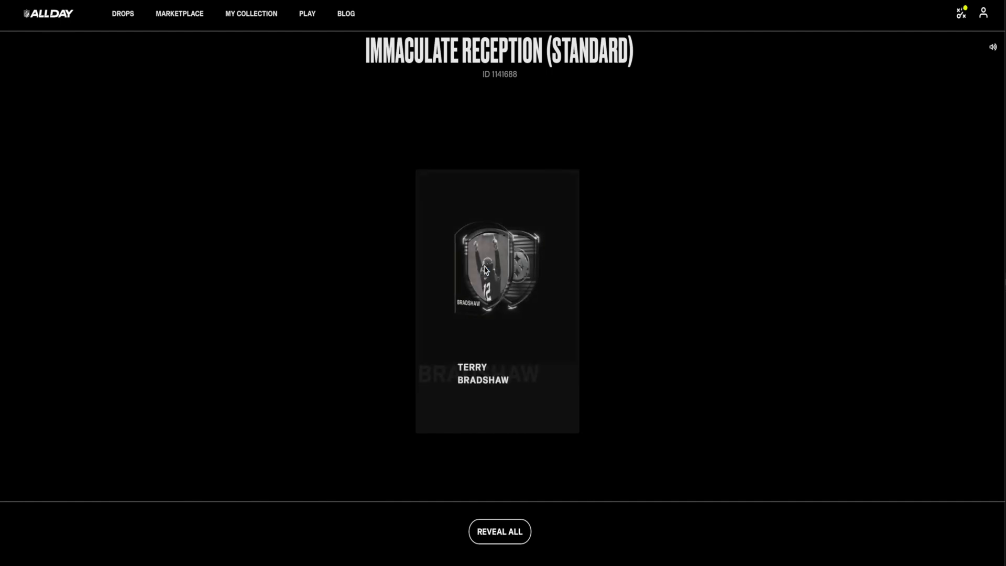
Show the Terry Bradshaw Moment details: Rare #851 of 1000, Steelers 35–Colts 13.
click(496, 267)
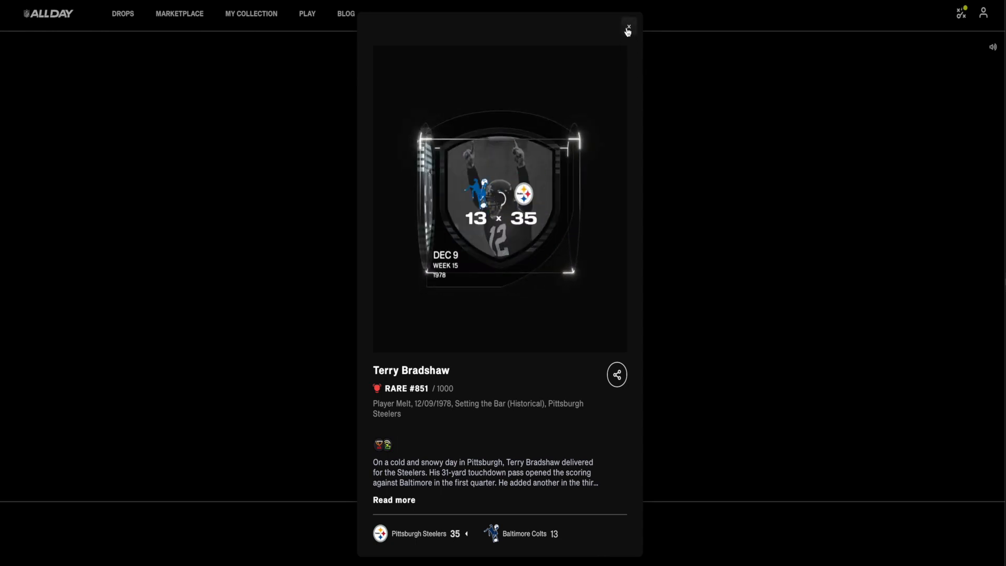
Close the popup and open the Terry Bradshaw Rare #851 card from the profile's Moments collection.
click(627, 30)
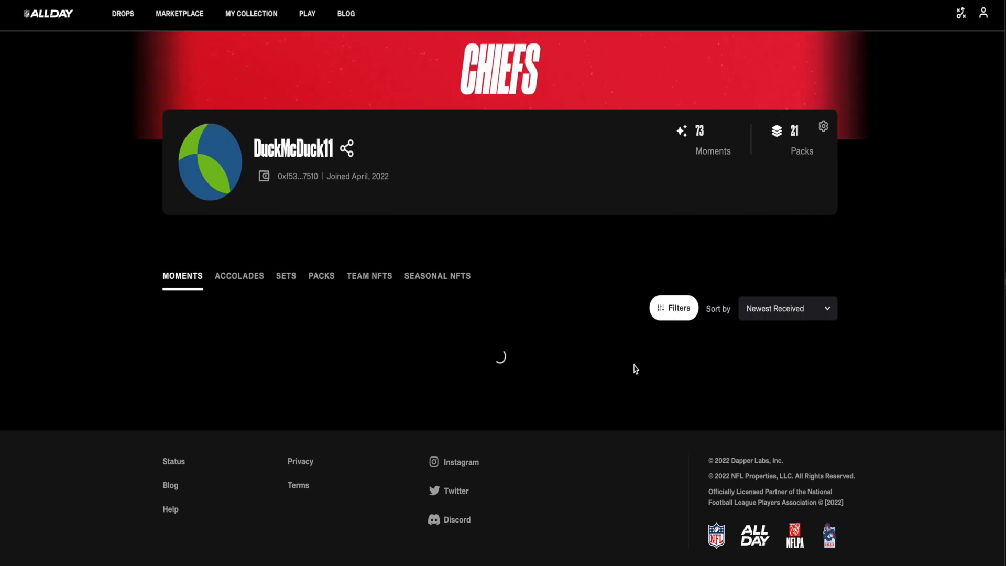
scroll(down, 3)
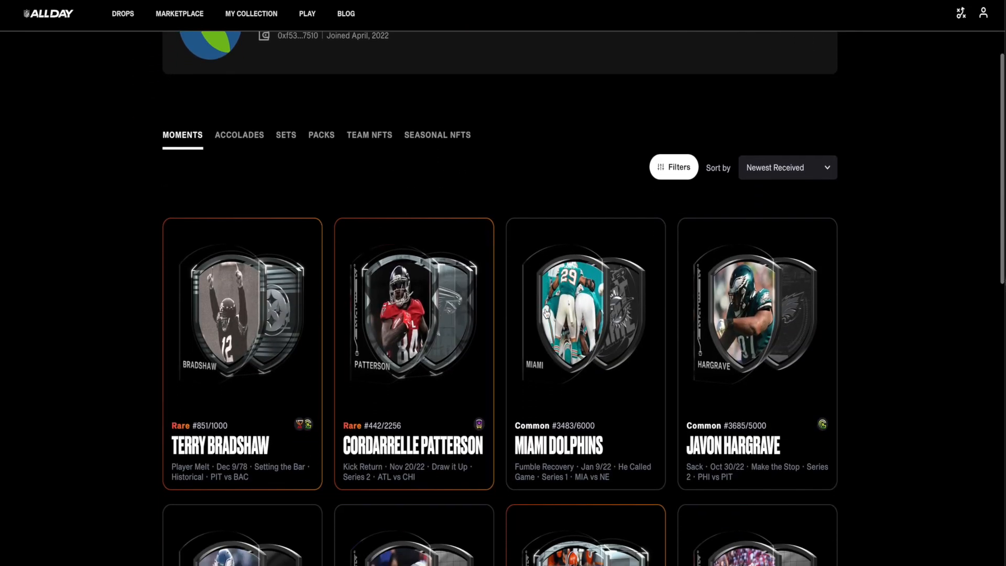
scroll(up, 3)
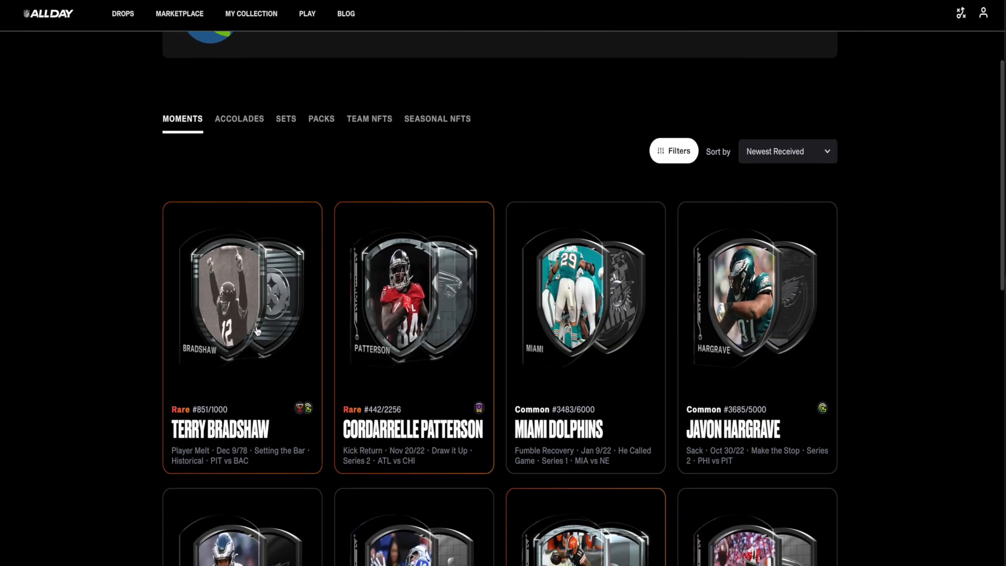
click(242, 295)
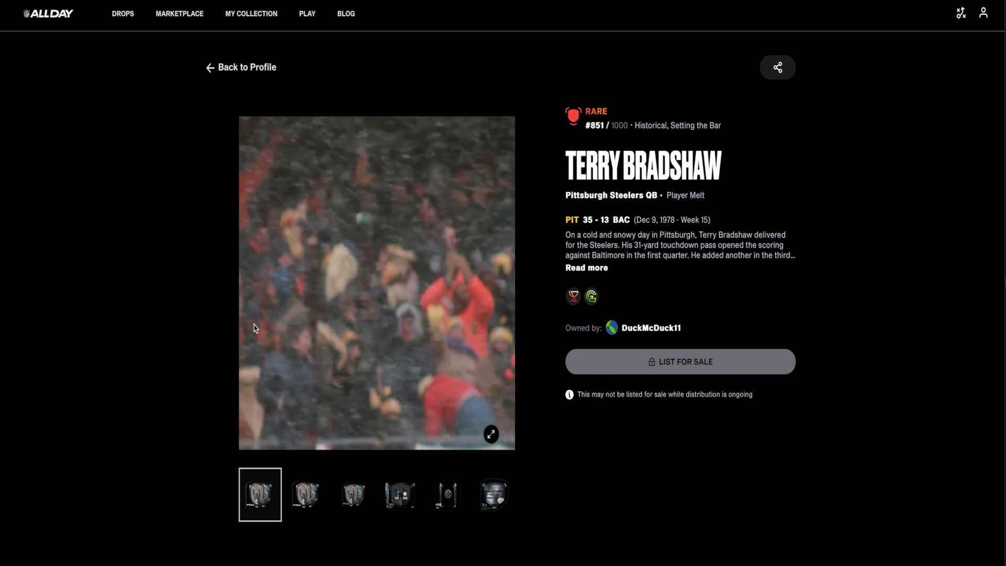
Cycle the media thumbnails: clip, Bradshaw photo front, another angle, Steelers logo #12 QB side.
click(306, 494)
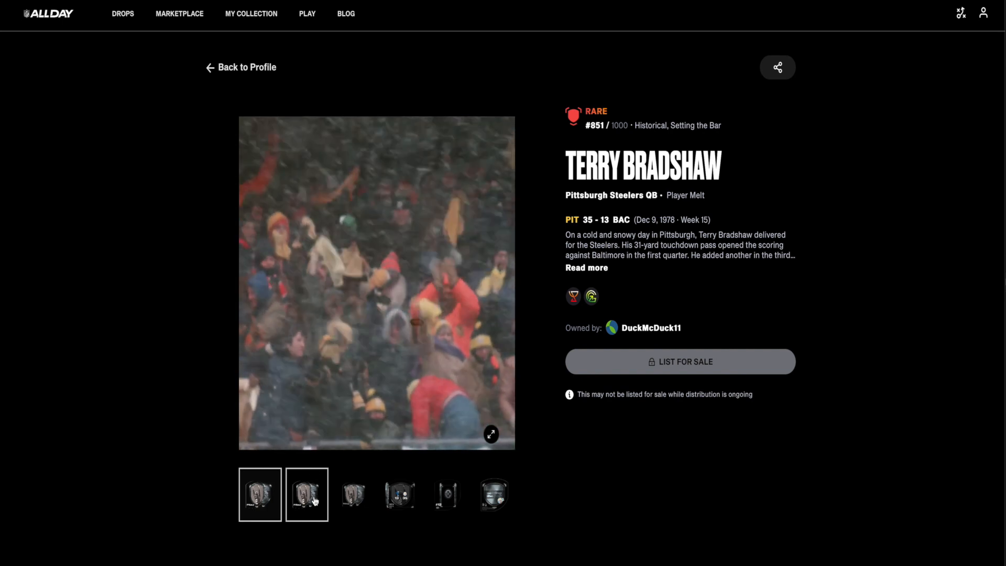
click(353, 493)
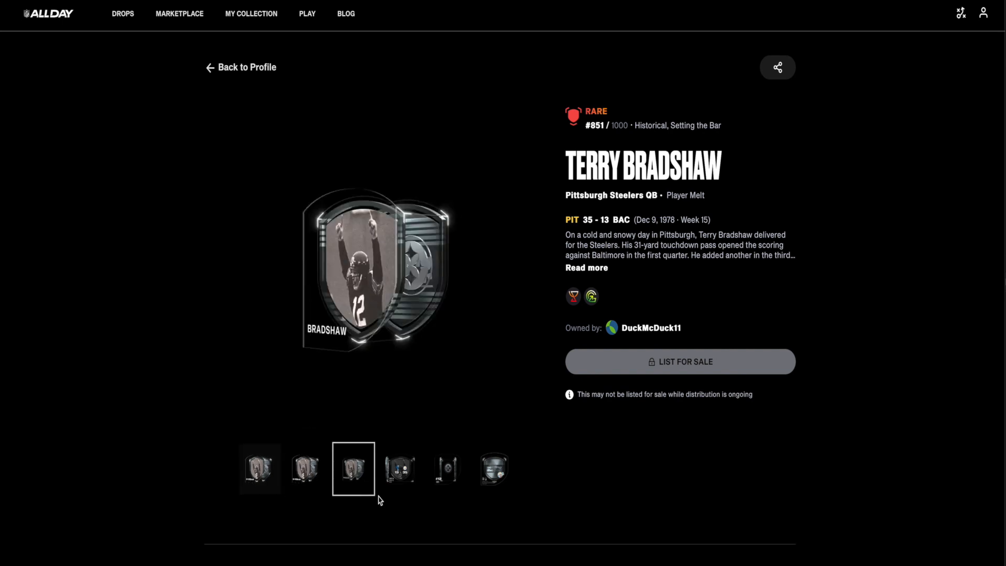
click(446, 468)
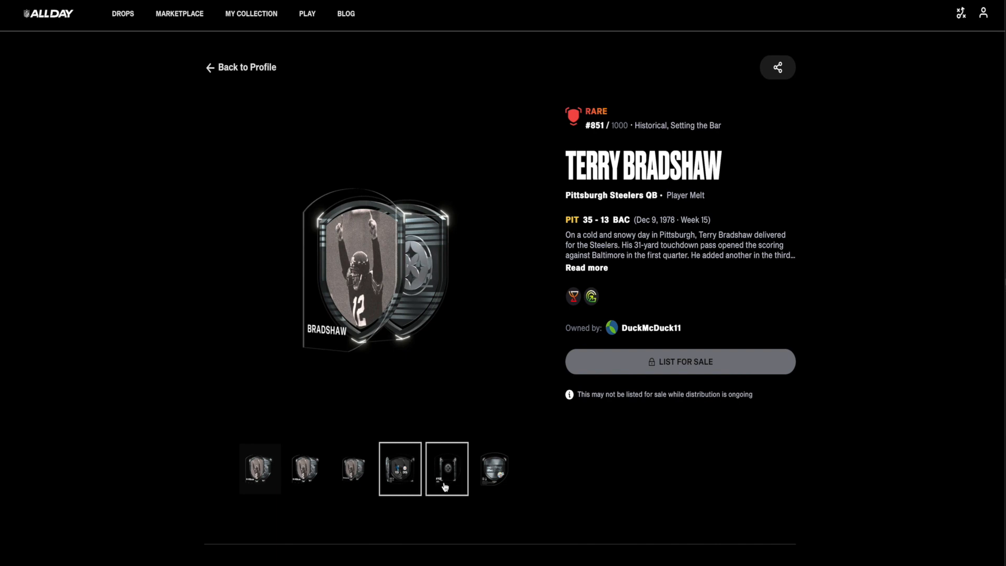
click(493, 469)
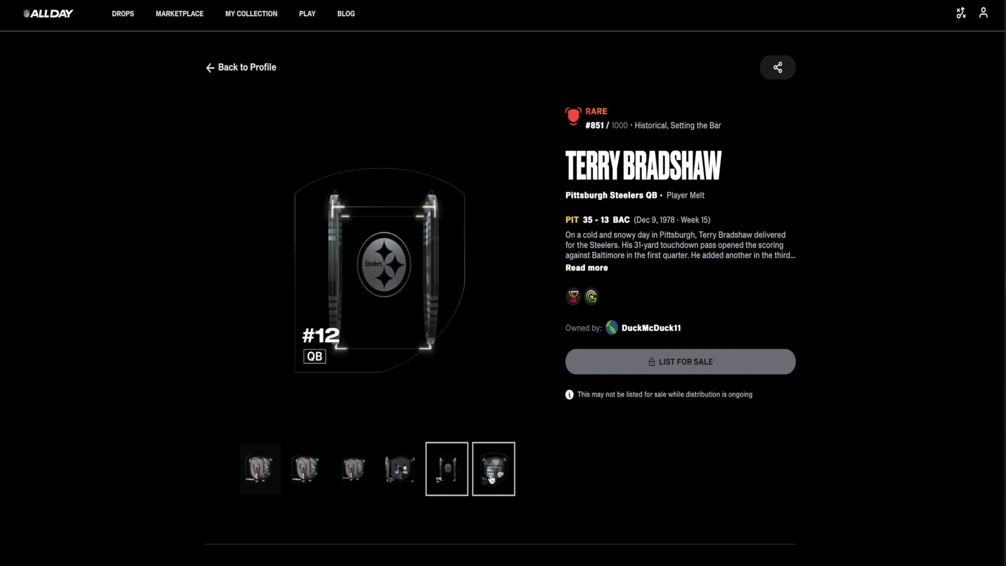